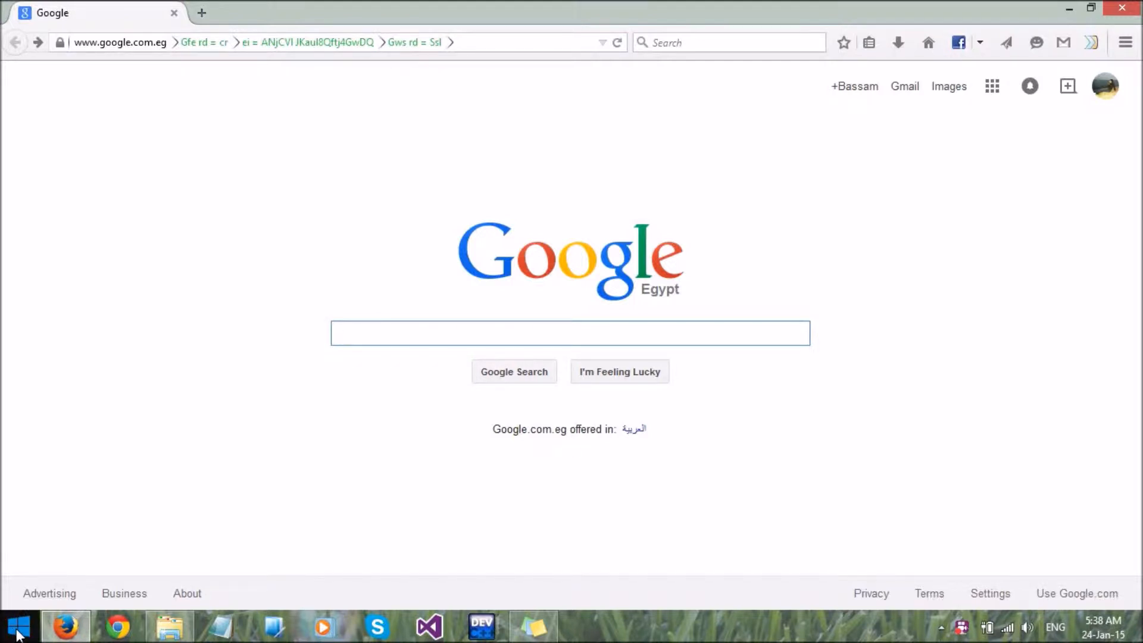
Launch Command Prompt (Admin) from the Start button menu and accept the UAC prompt.
right_click(19, 626)
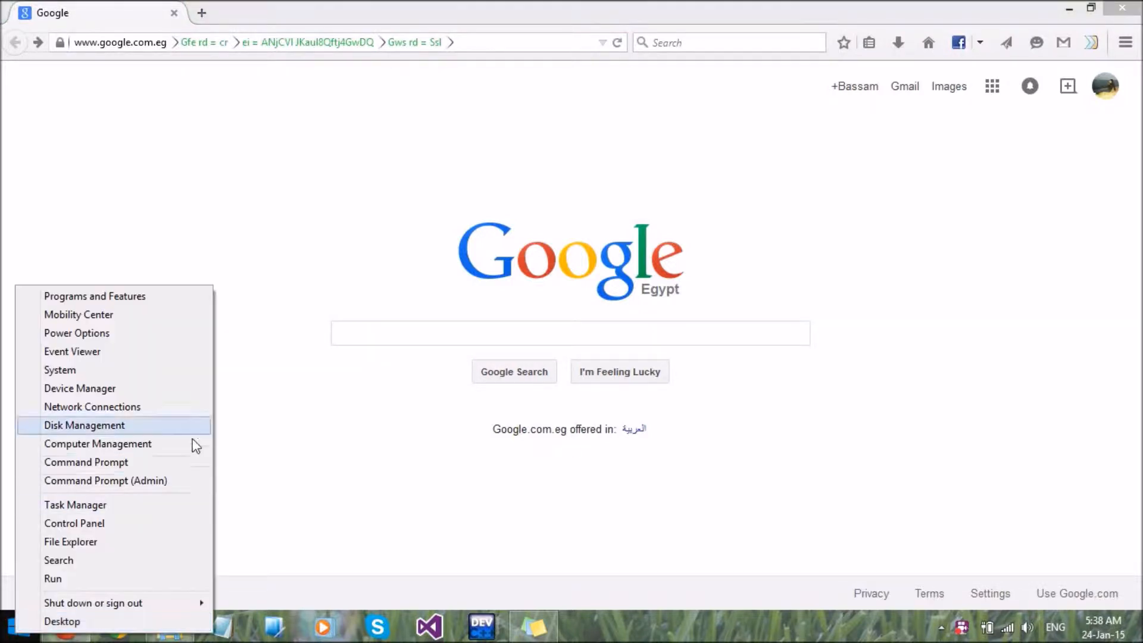
click(105, 480)
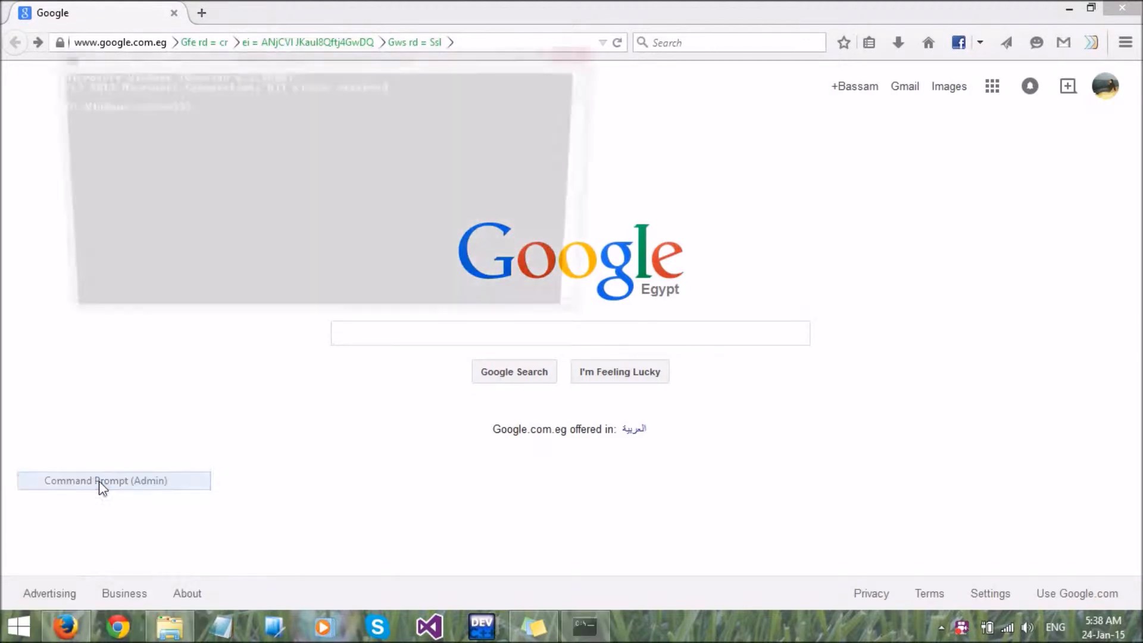
click(106, 480)
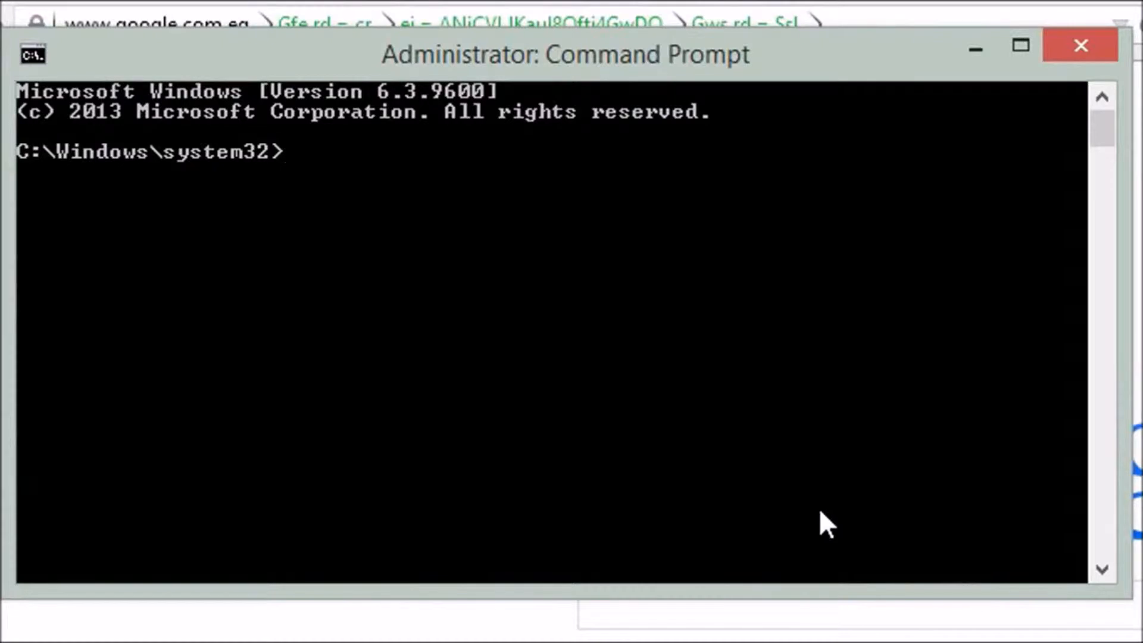
Enter 'netsh wlan set hostednetwork mode=allow ssid=name key=password' in the elevated prompt.
text(netsh)
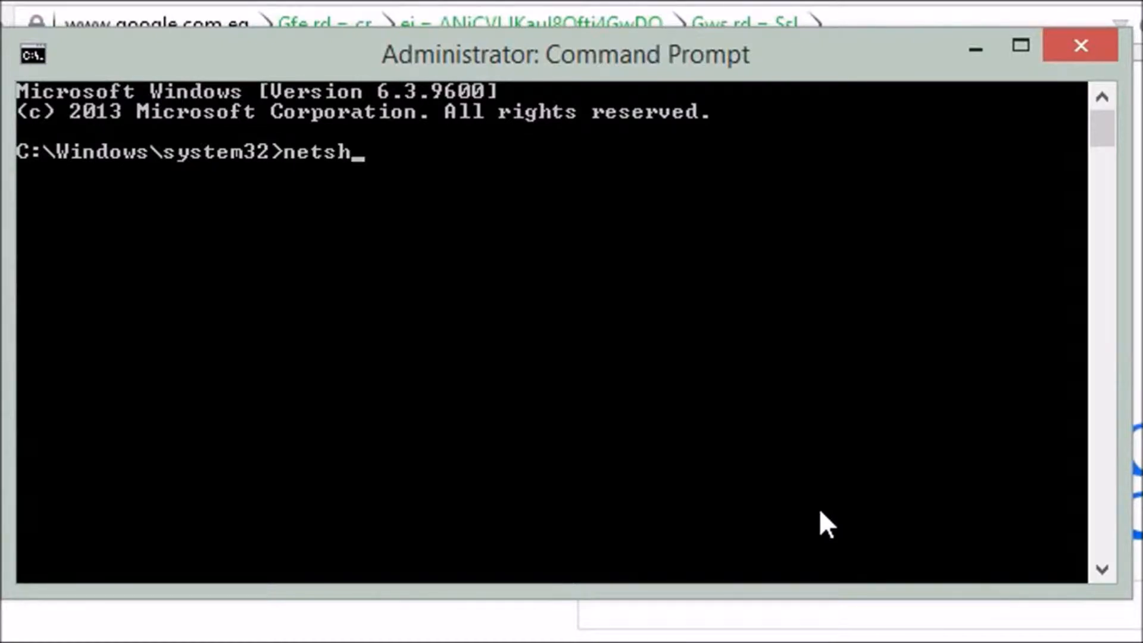
text(wlan)
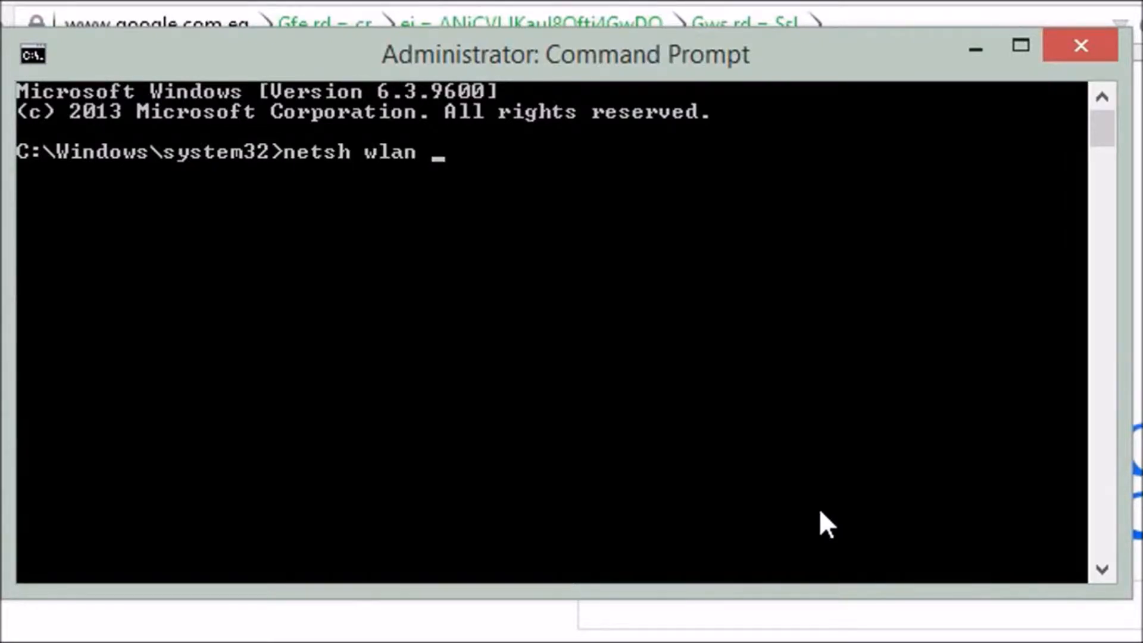
text(set hostedn)
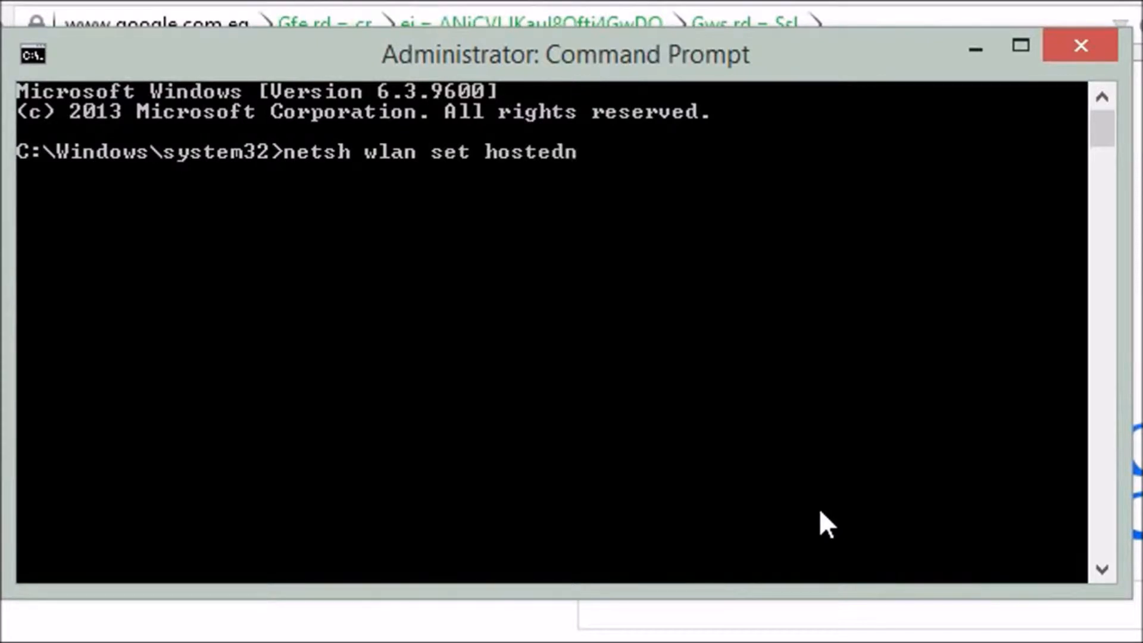
text(etwork mode=)
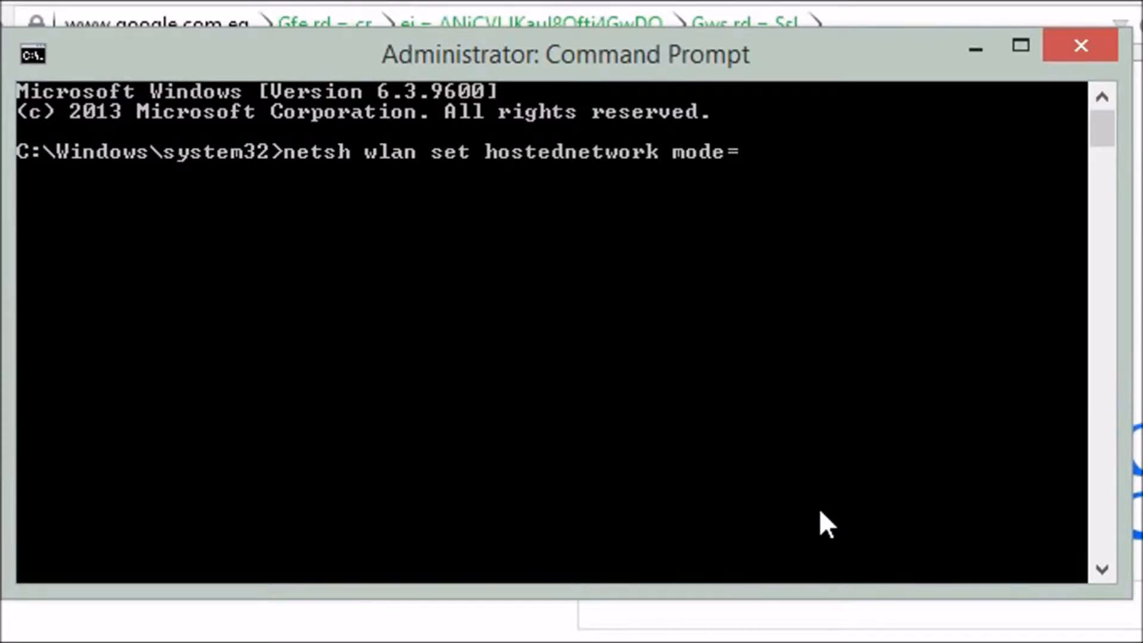
text(allow ssid=name)
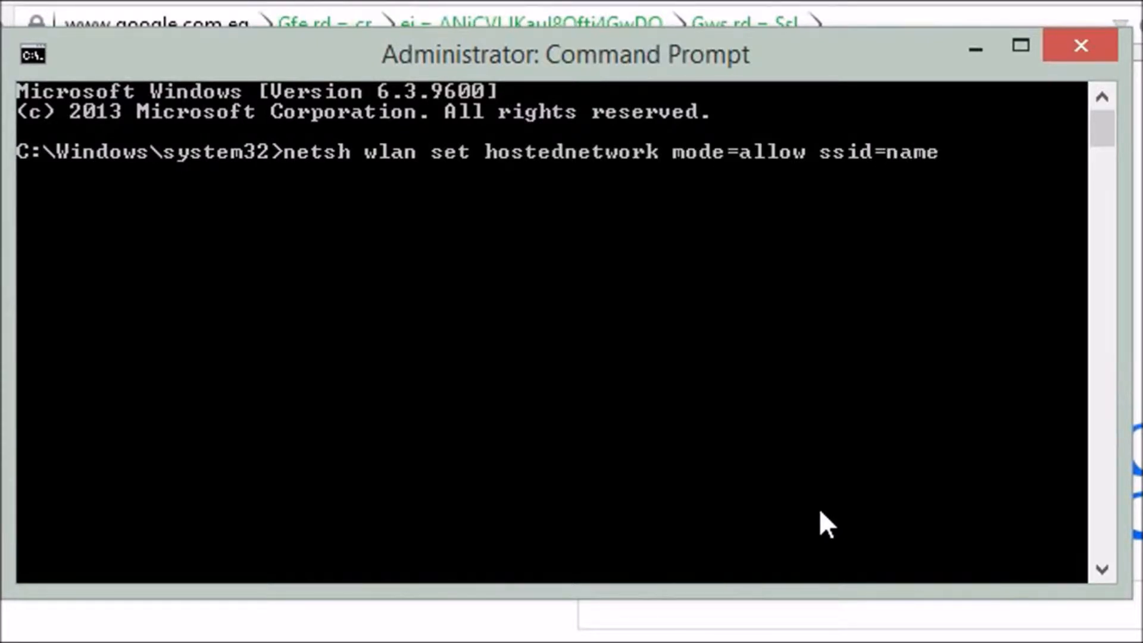
text(key=password)
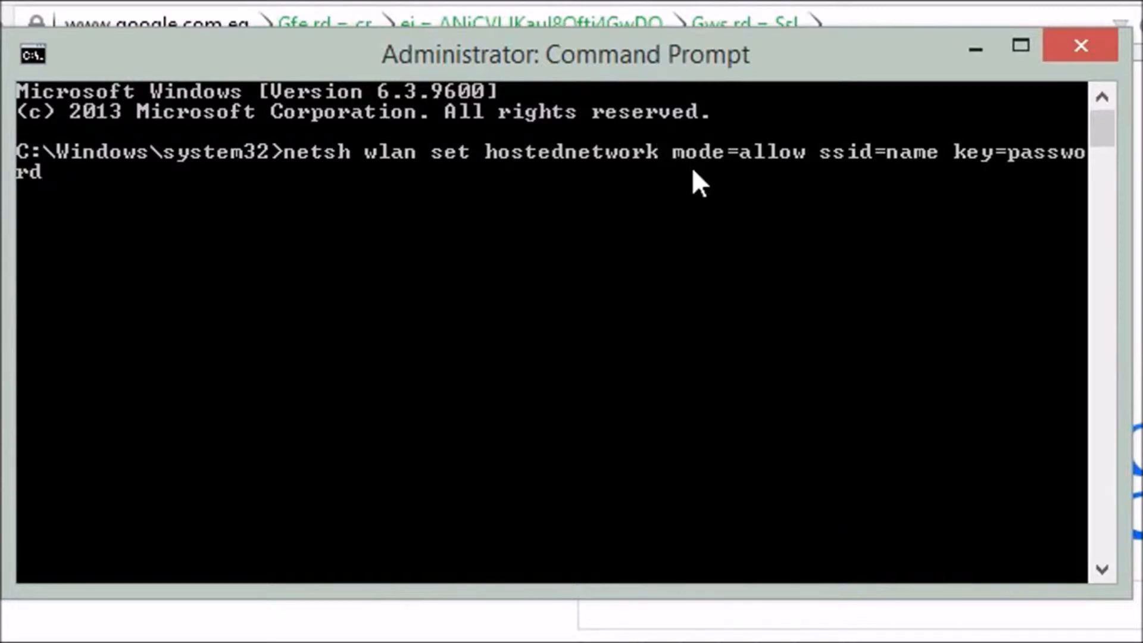
mouse_move(885, 176)
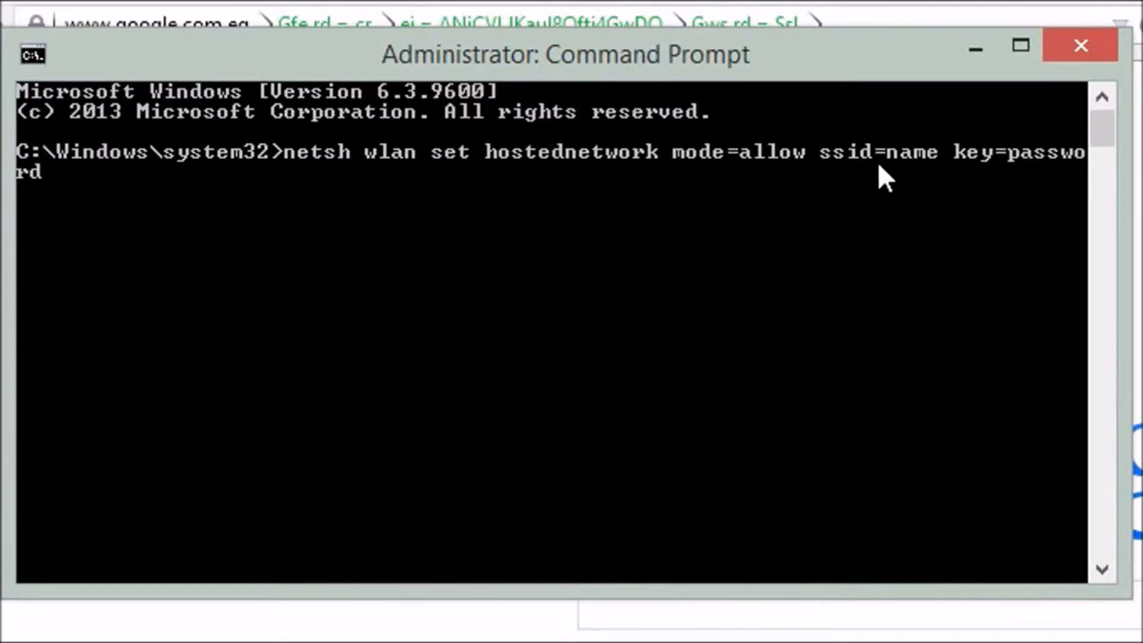
mouse_move(907, 178)
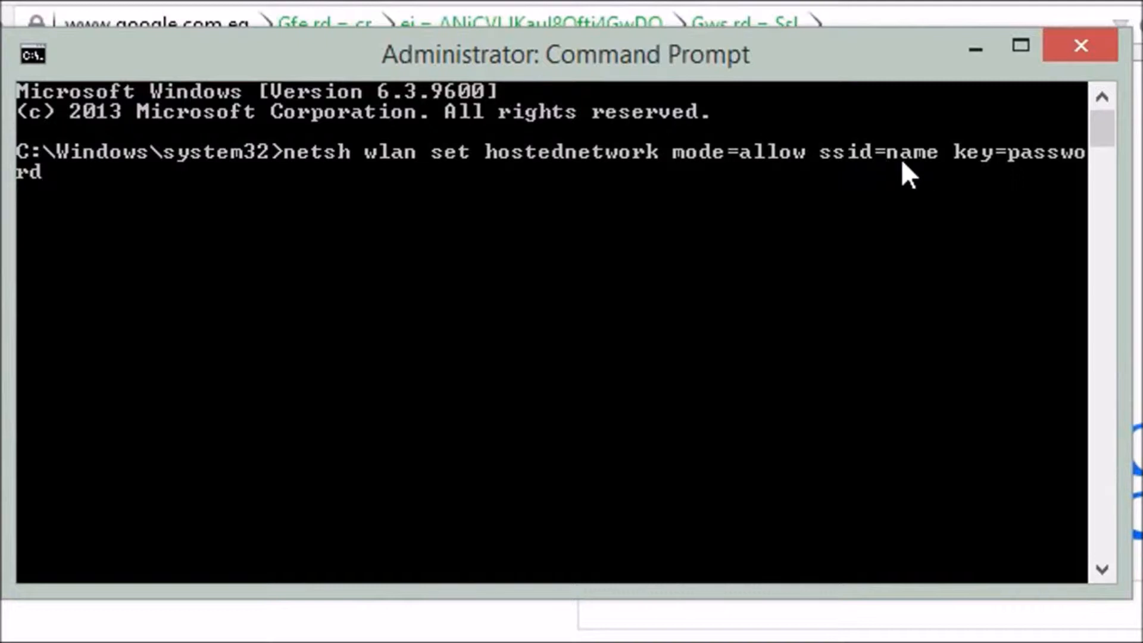
mouse_move(915, 168)
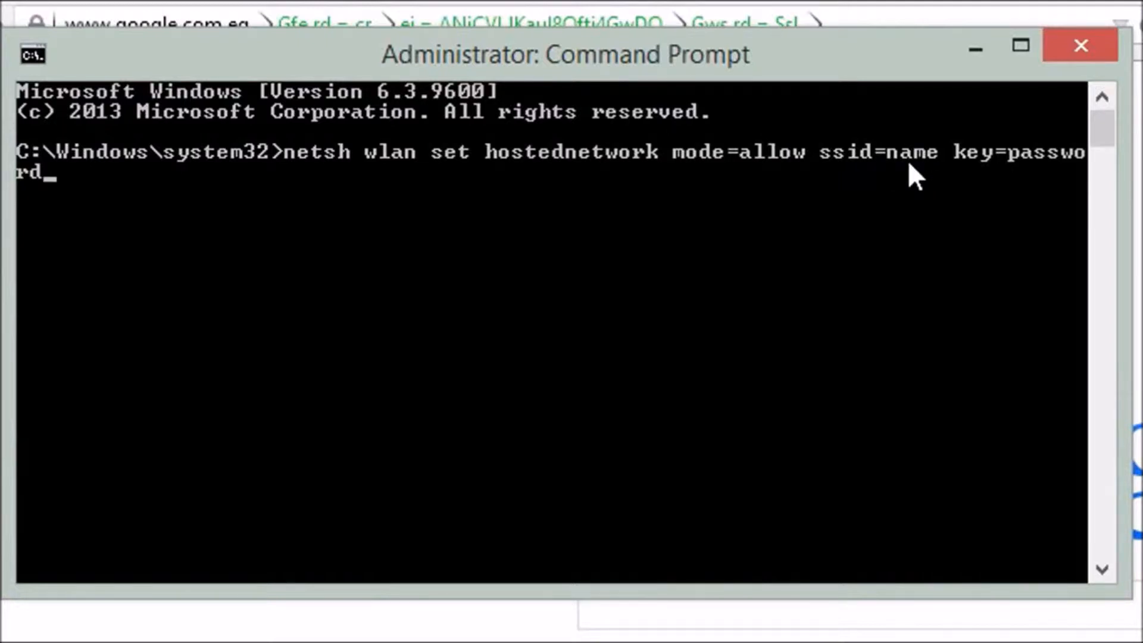
mouse_move(945, 179)
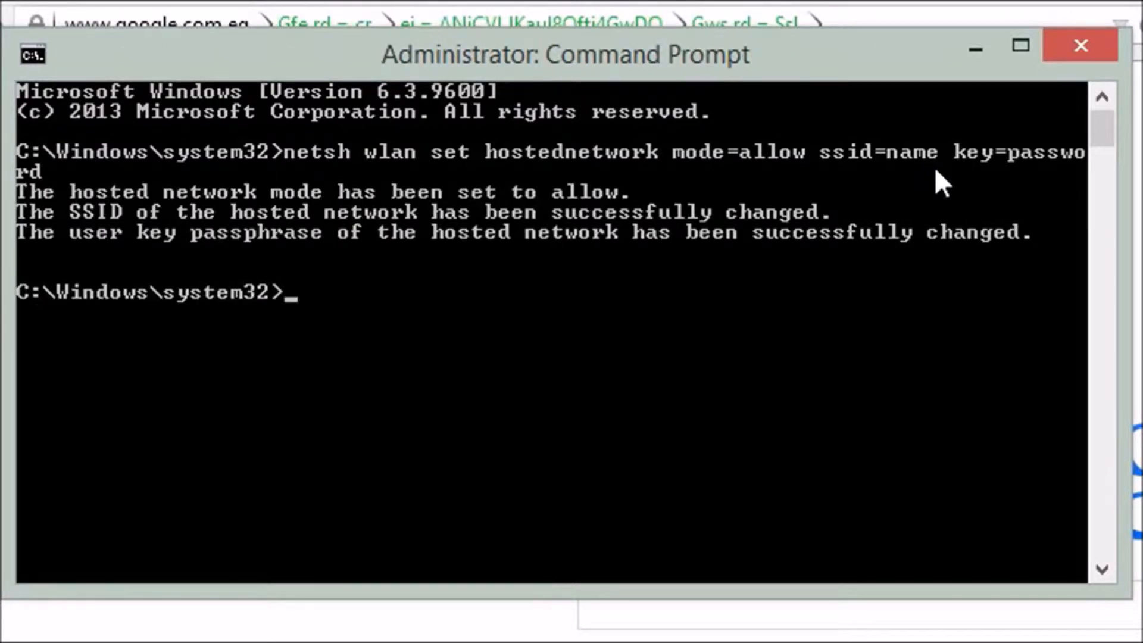
mouse_move(400, 629)
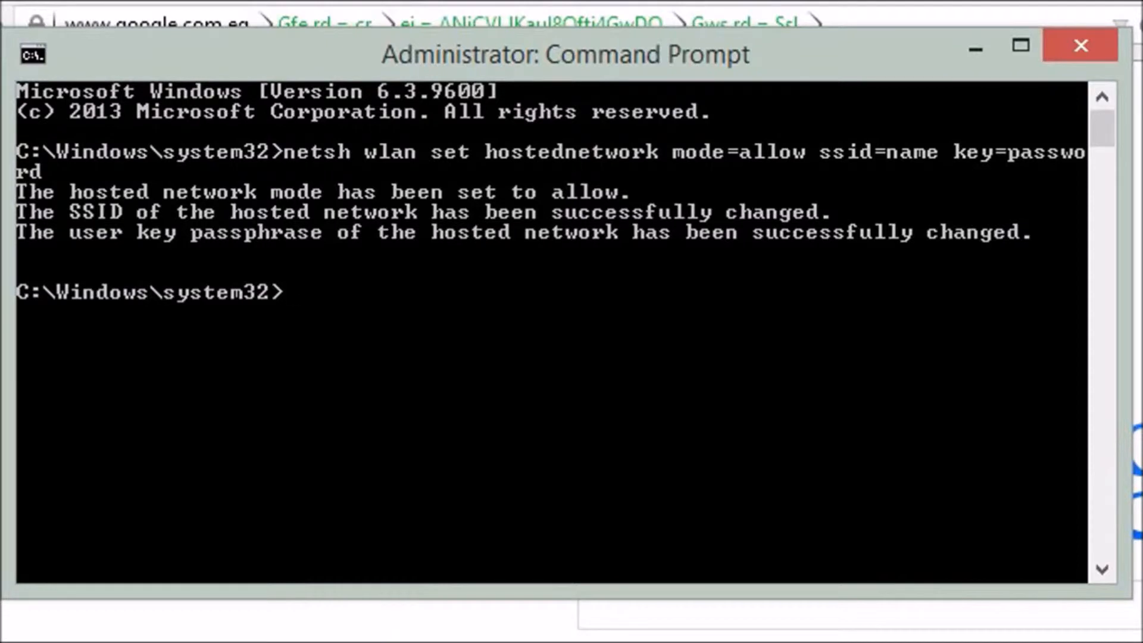
Type the 'netsh wlan start hostednetwork' command to start the hosted network.
text(netsh)
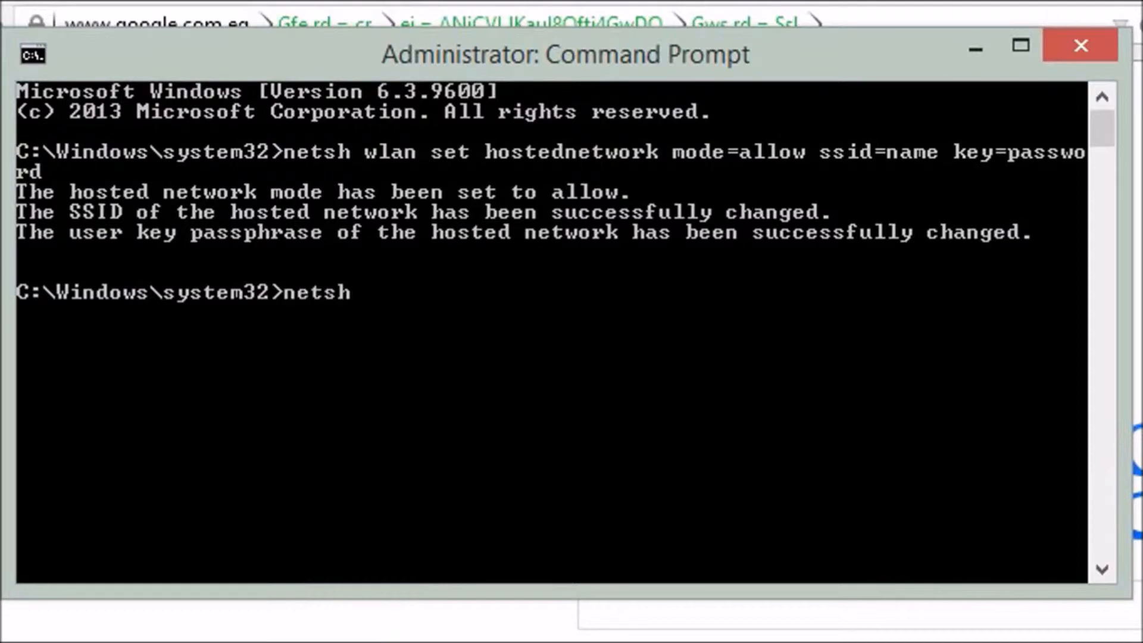
text(wlan start)
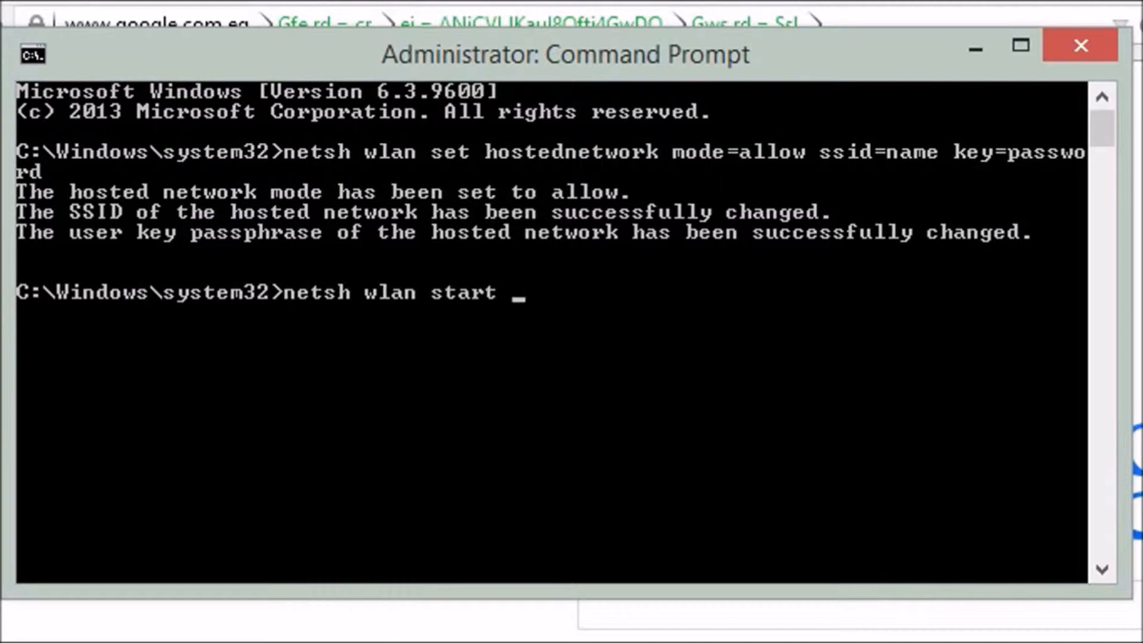
text(hostednetwor)
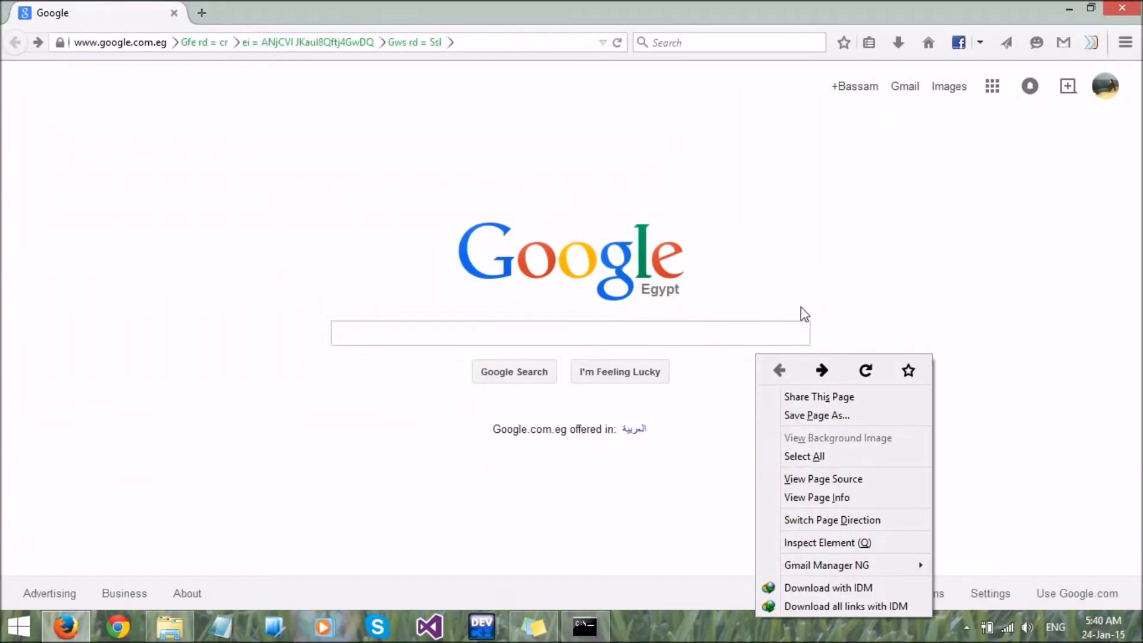
Go from the network tray icon through Network and Sharing Center to the adapter list.
click(510, 219)
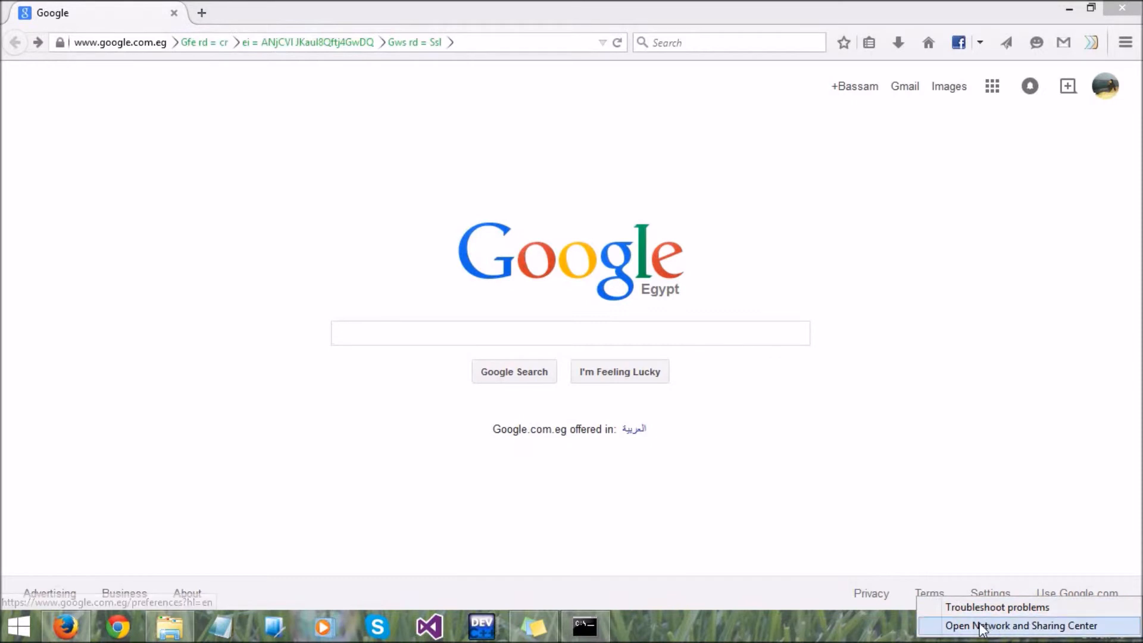
click(1022, 625)
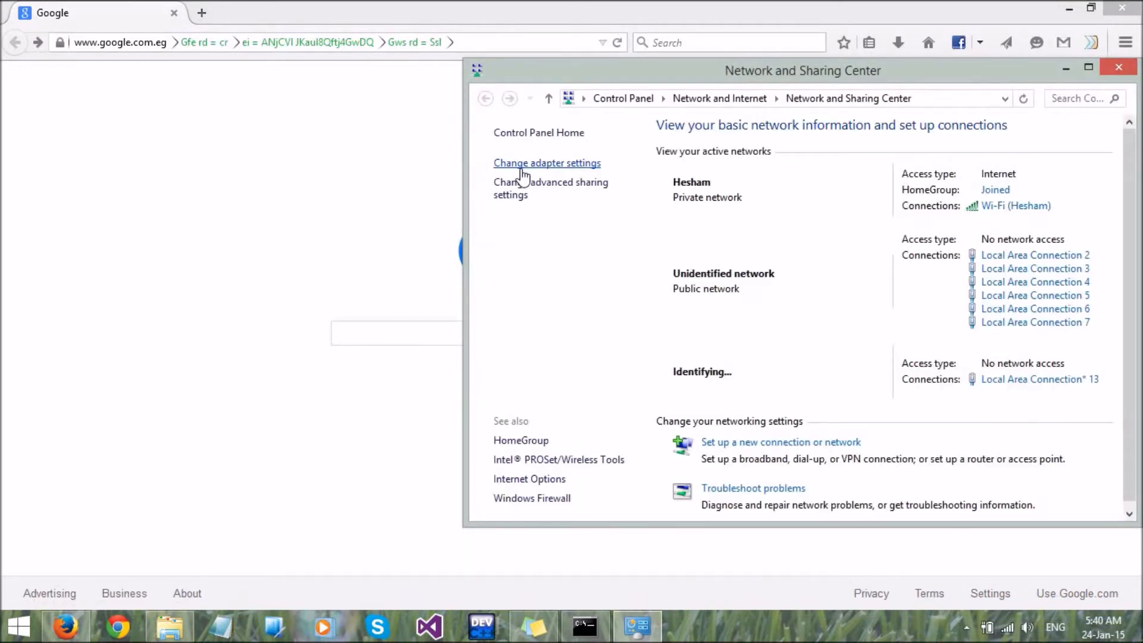
click(547, 163)
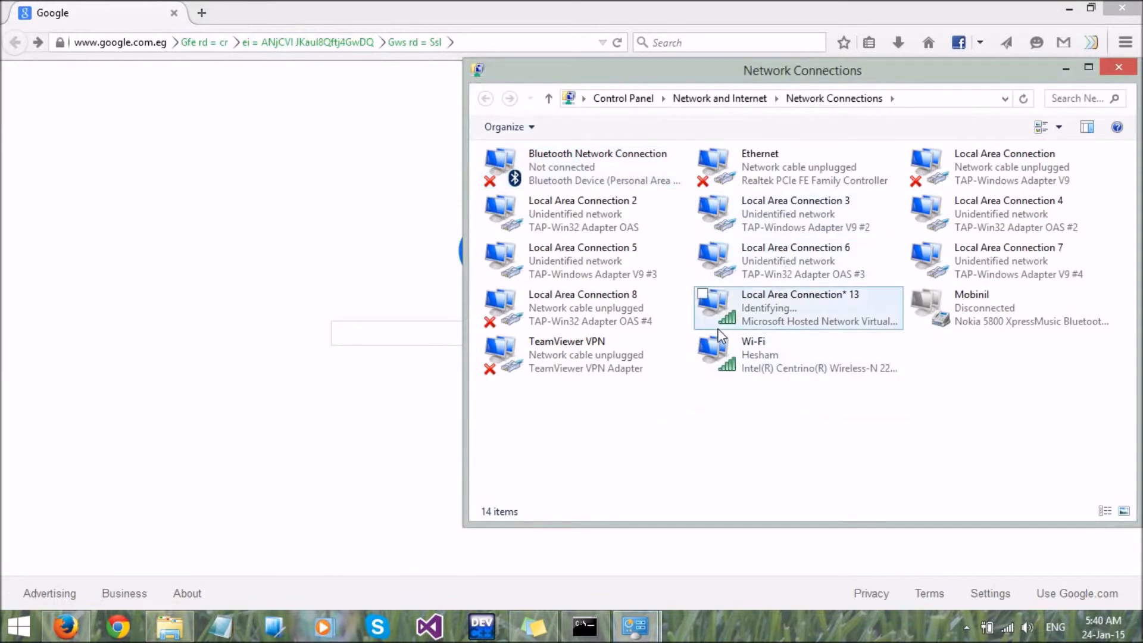
Select Local Area Connection* 13, then open the Wi-Fi adapter's status window.
click(799, 308)
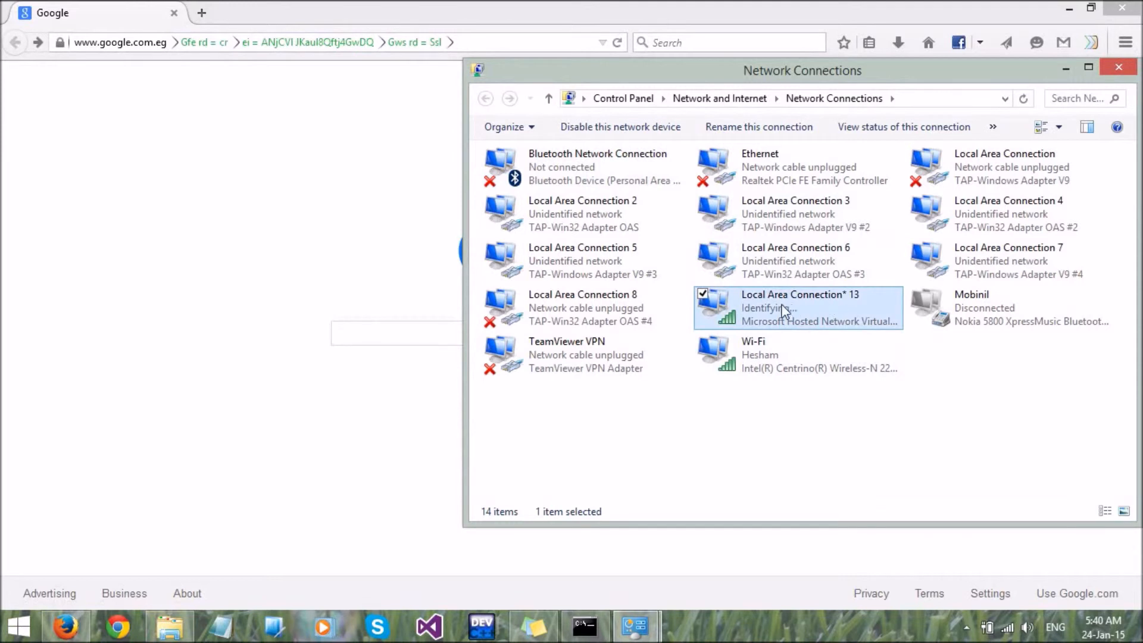
mouse_move(795, 325)
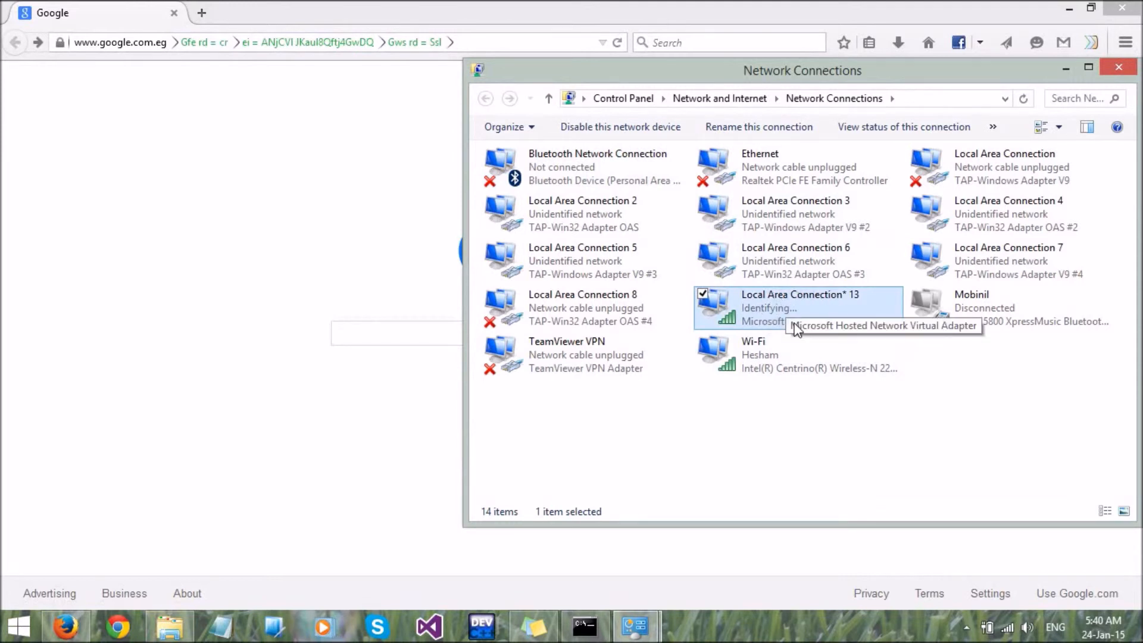
double_click(753, 353)
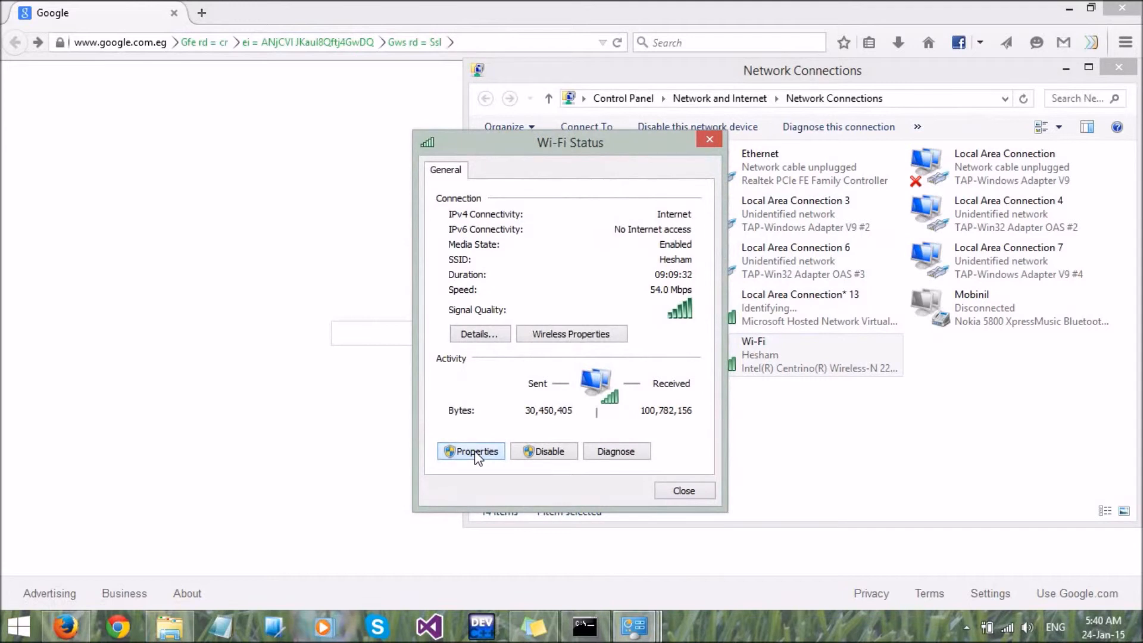
Let other users share the Wi-Fi connection via Local Area Connection* 13, then close Wi-Fi Status.
click(471, 451)
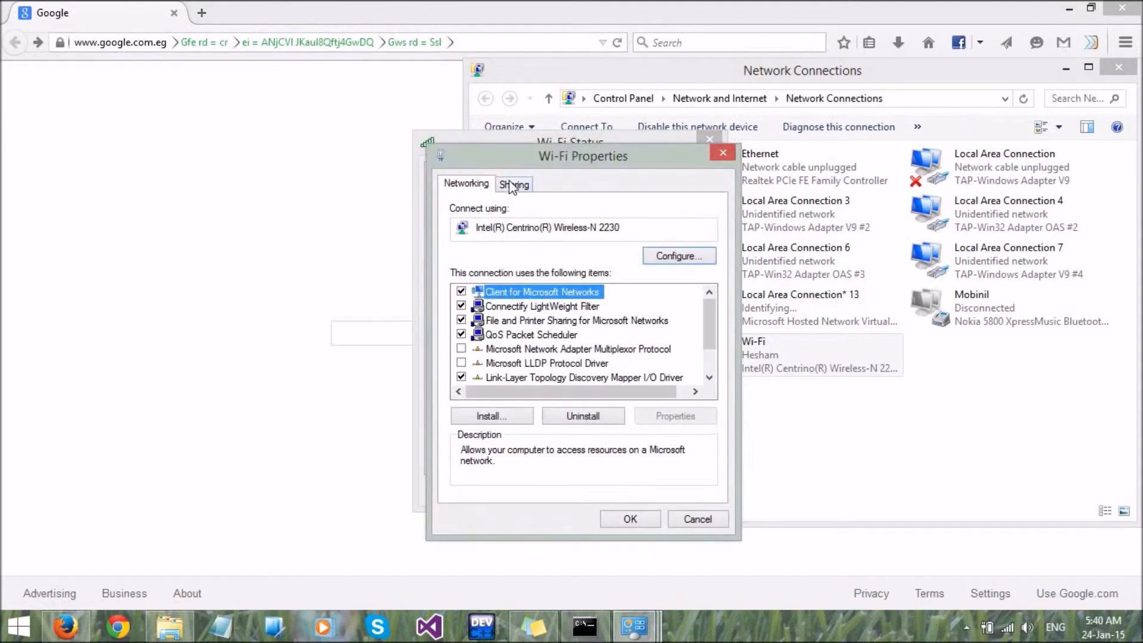
click(514, 184)
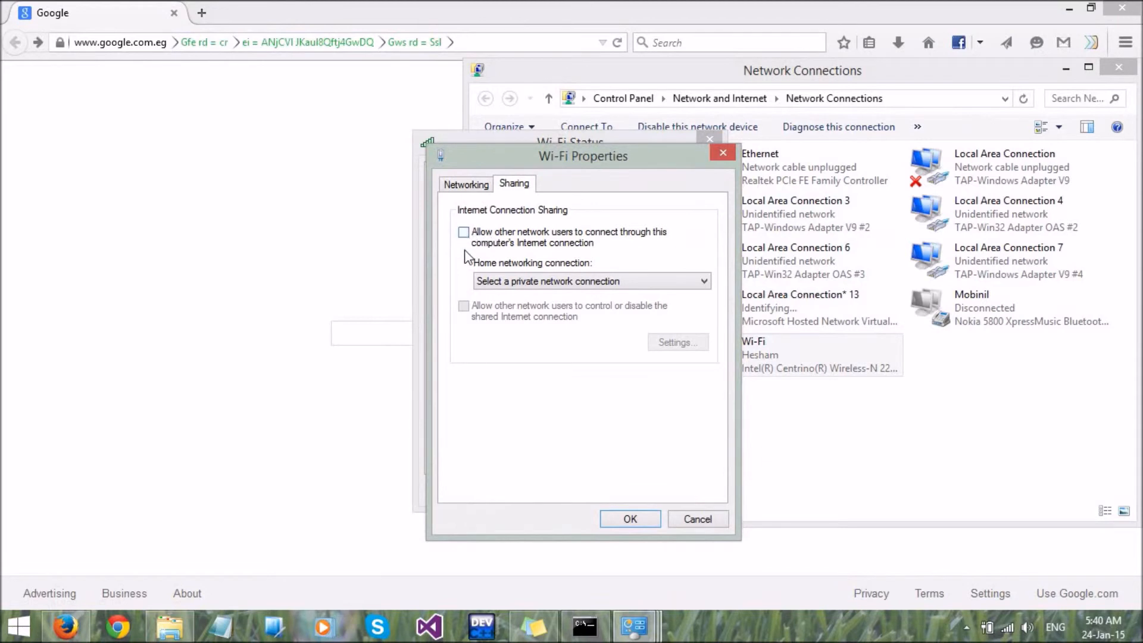
click(463, 231)
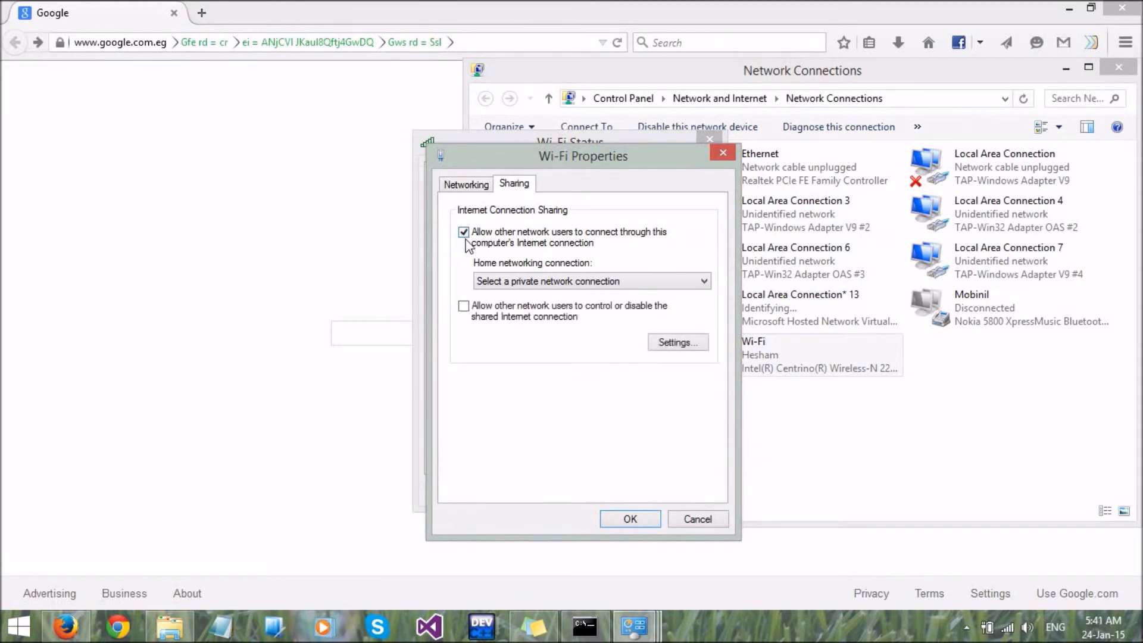
mouse_move(498, 256)
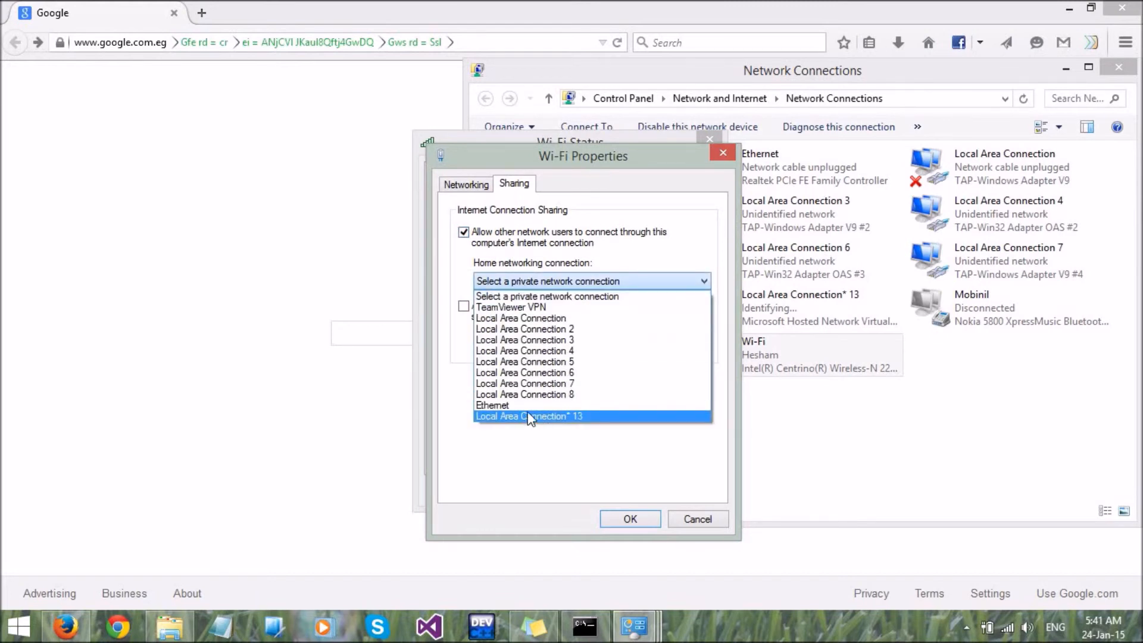
click(528, 415)
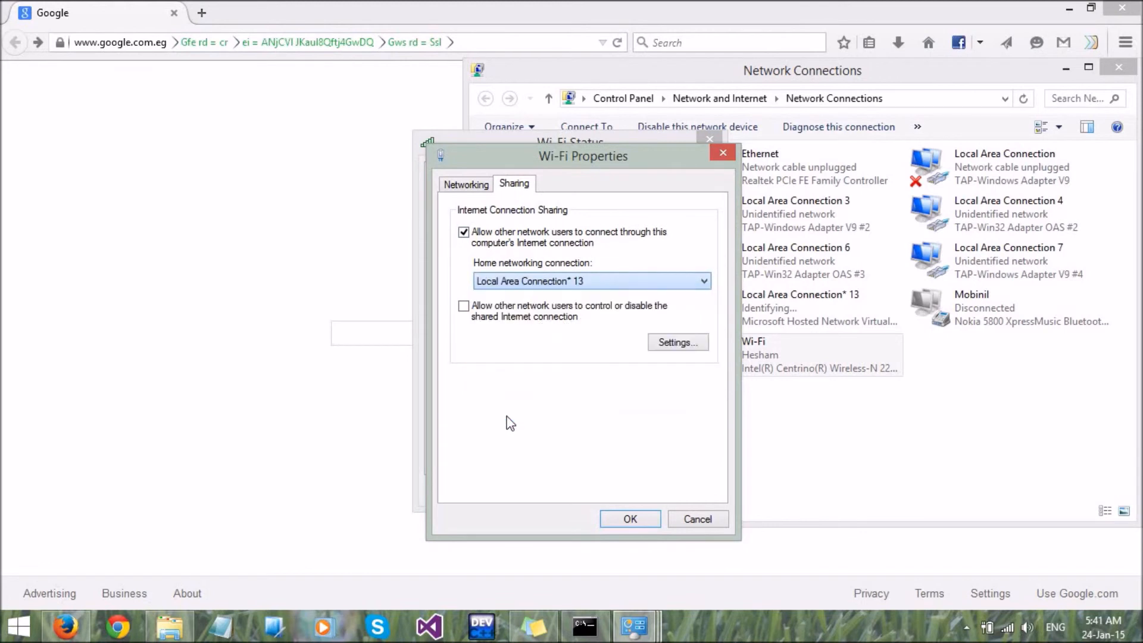
click(630, 518)
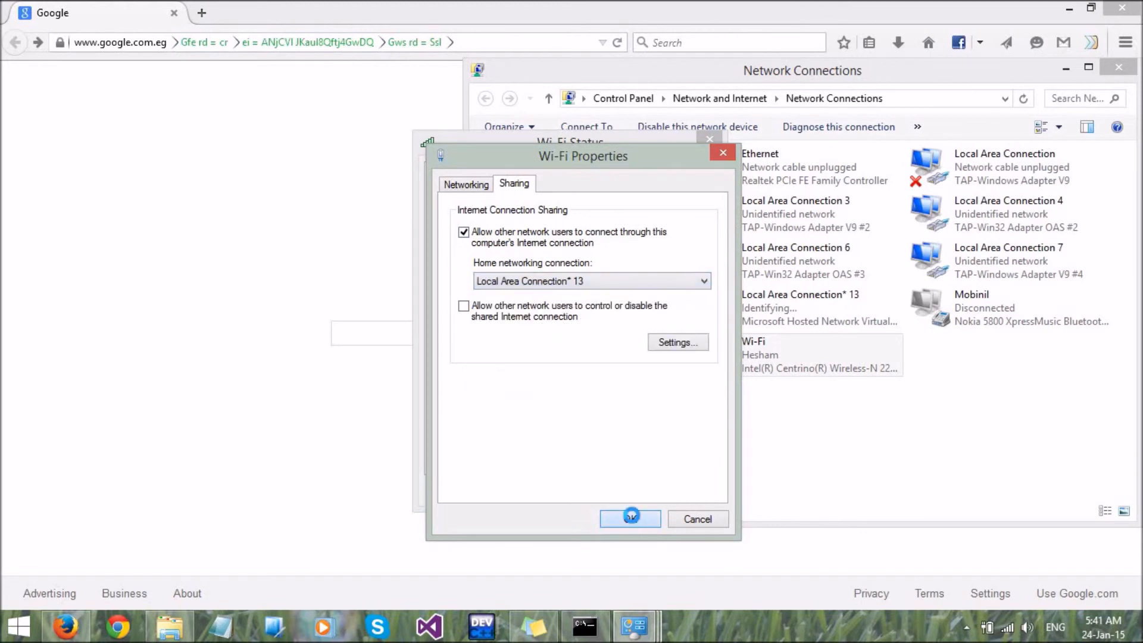
click(630, 518)
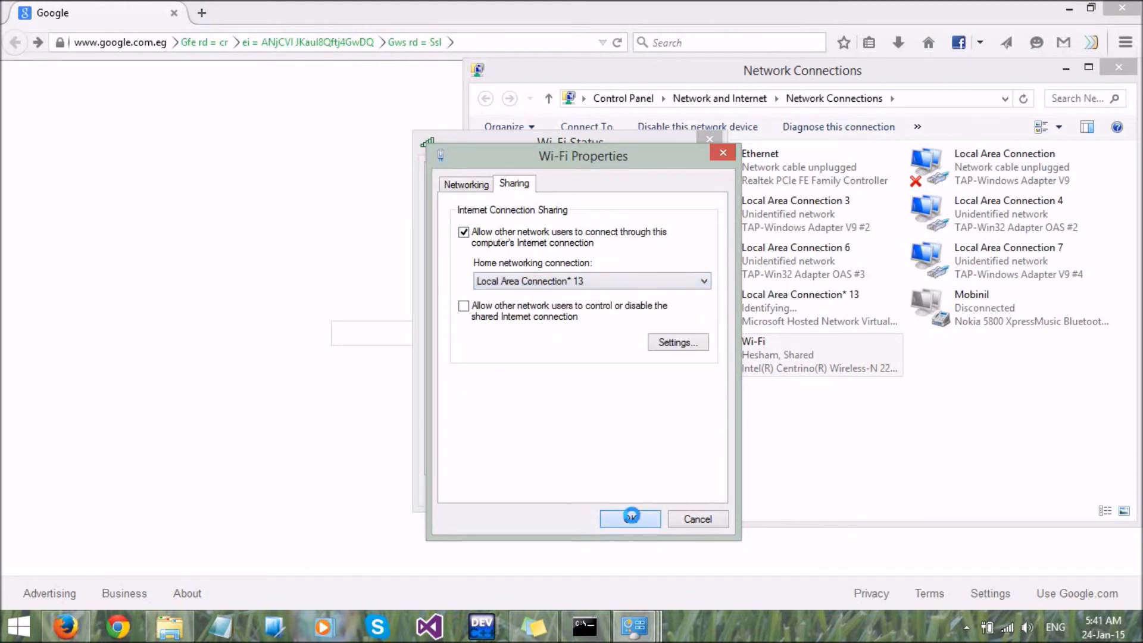
click(630, 519)
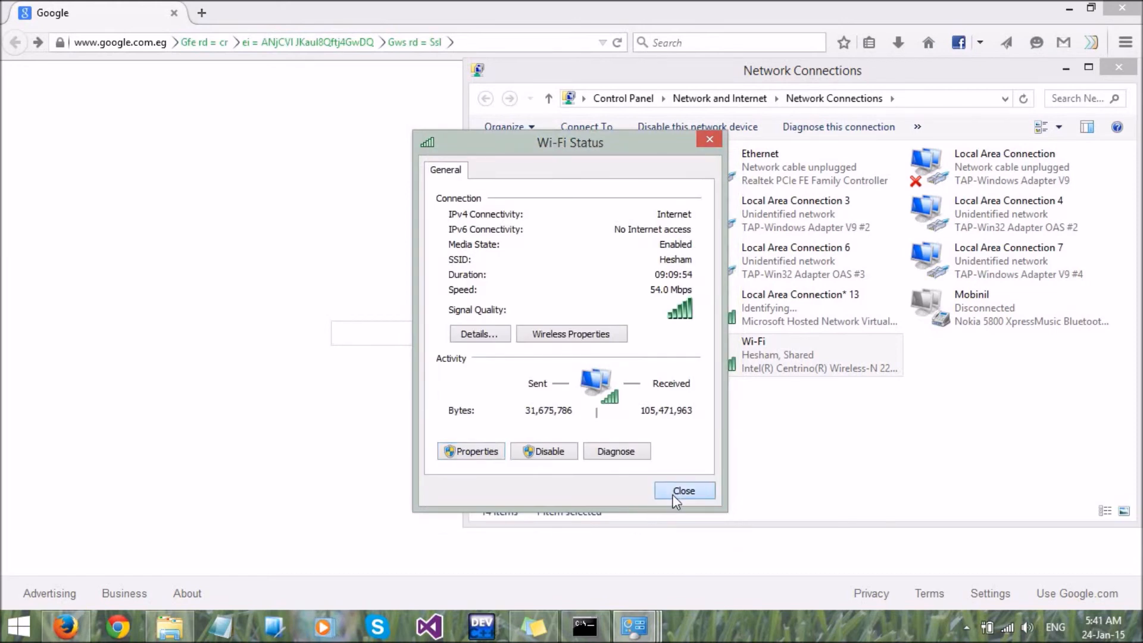
click(683, 490)
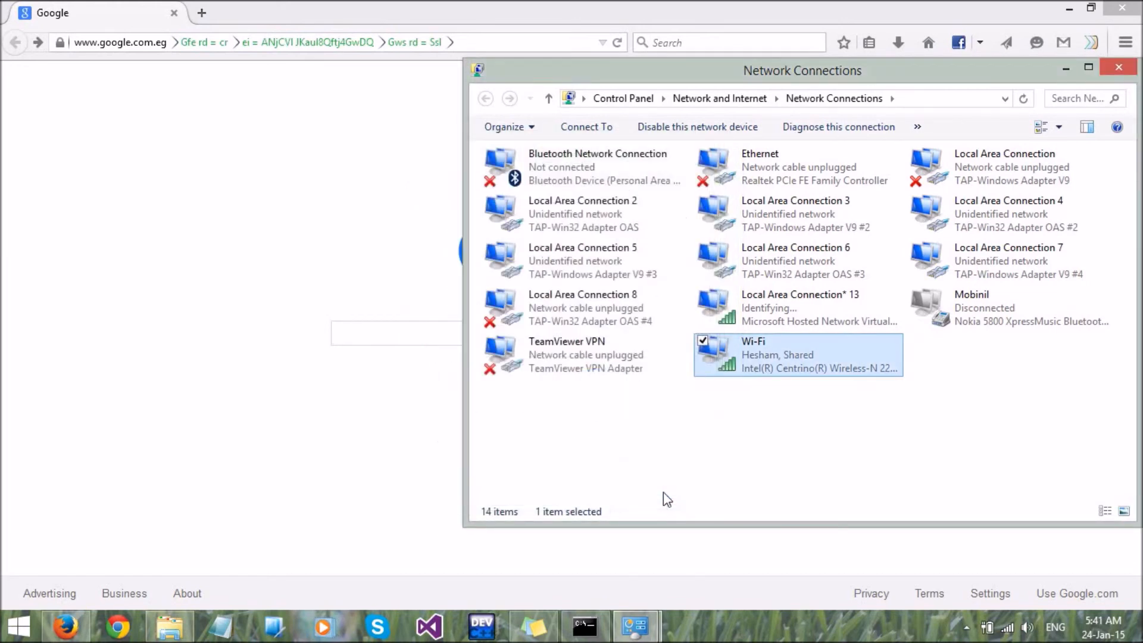